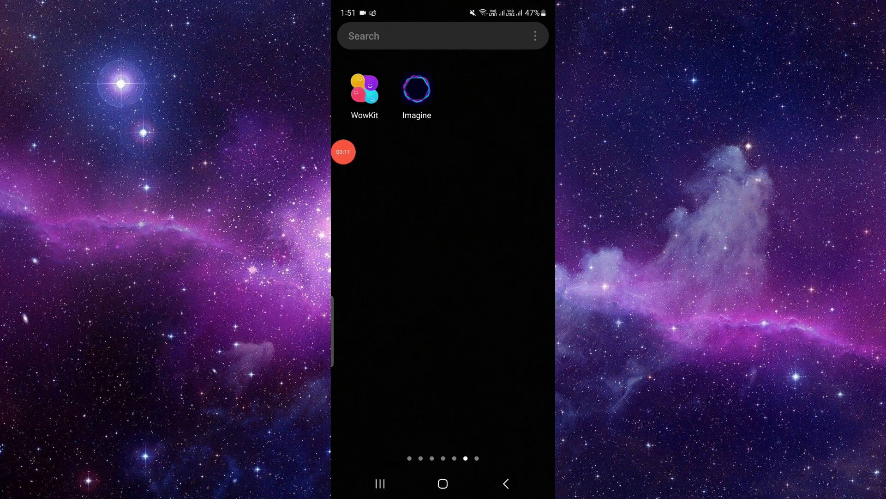
Step: Launch WowKit and choose 'I'll upgrade later' on its upgrade prompt
click(366, 87)
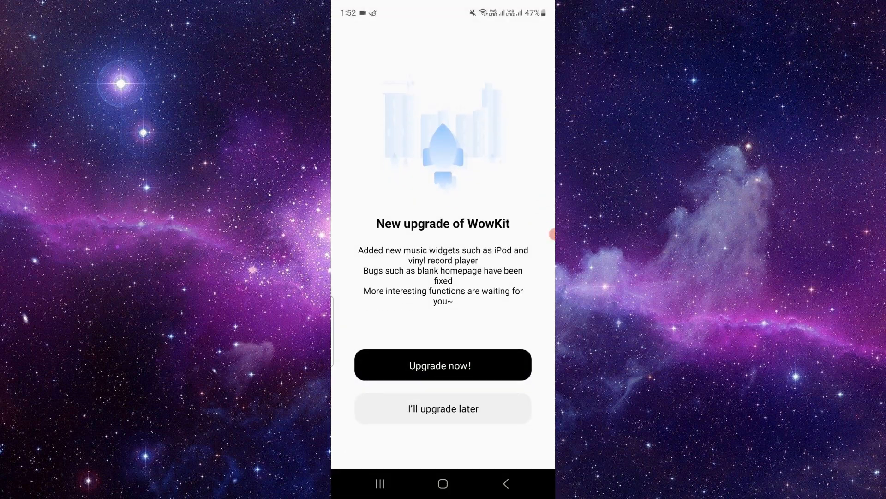
click(443, 408)
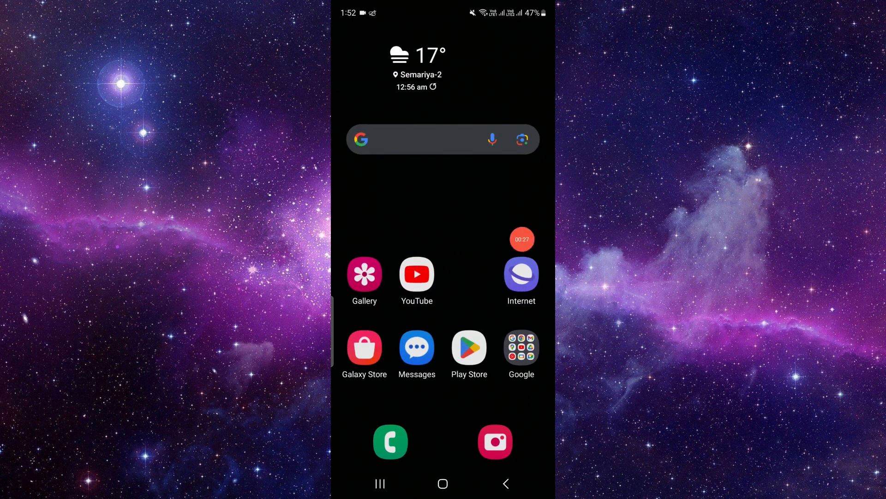
Step: From the Play Store profile menu, reach Payments and subscriptions and the Subscriptions list
click(469, 346)
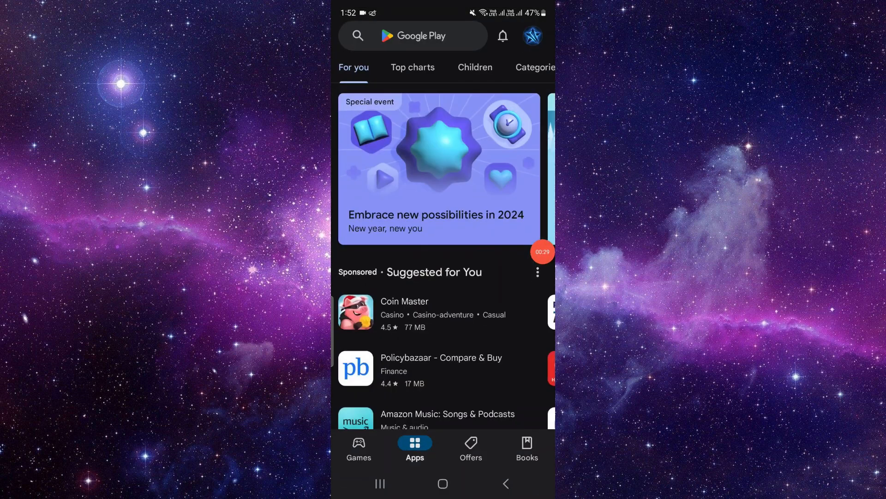
click(414, 36)
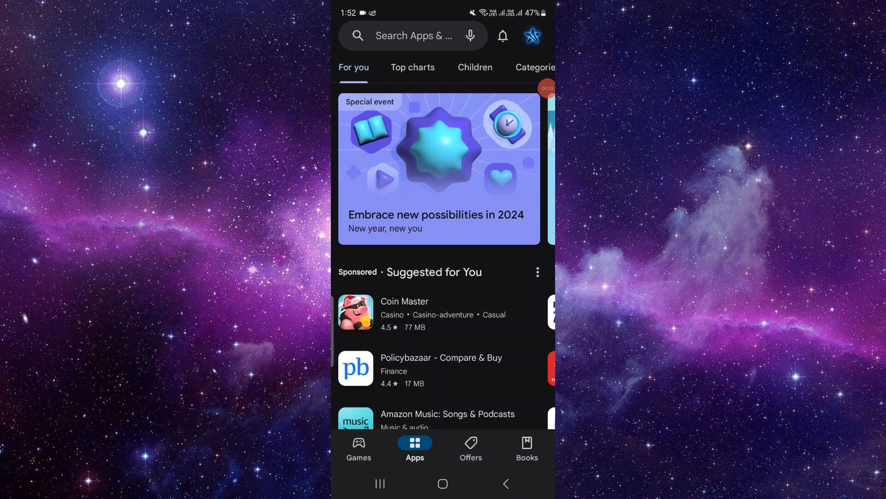
click(532, 36)
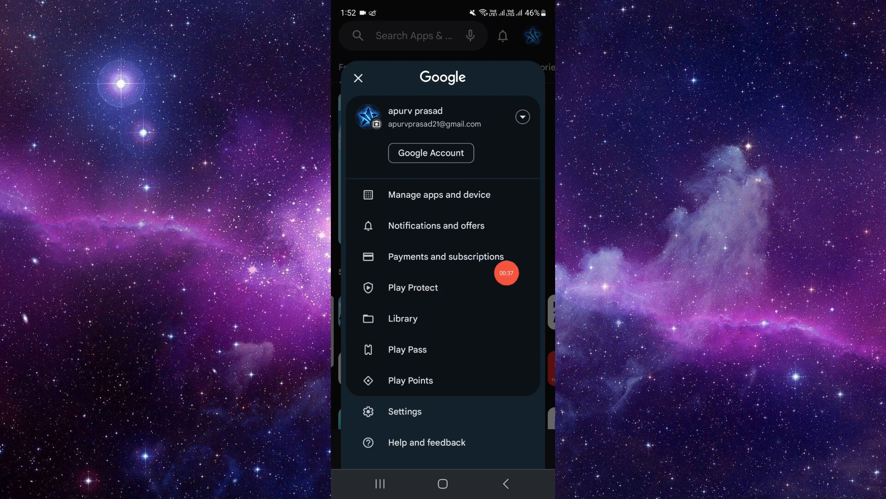
click(446, 256)
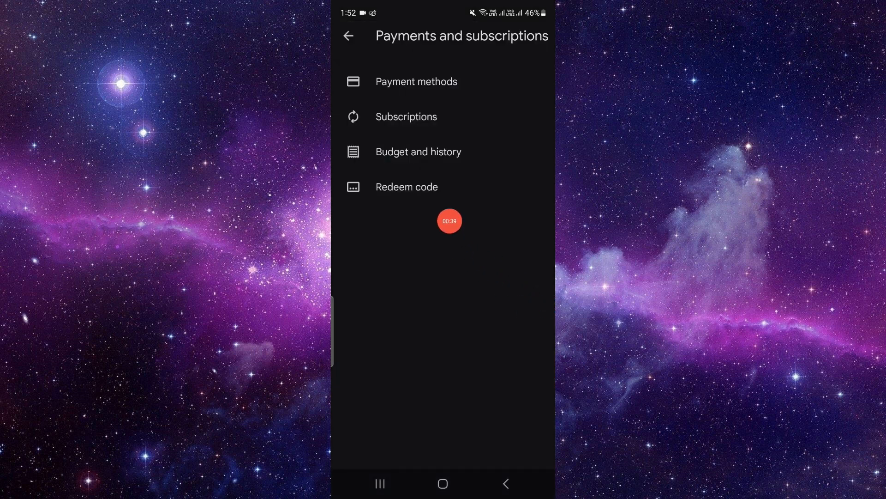
click(407, 117)
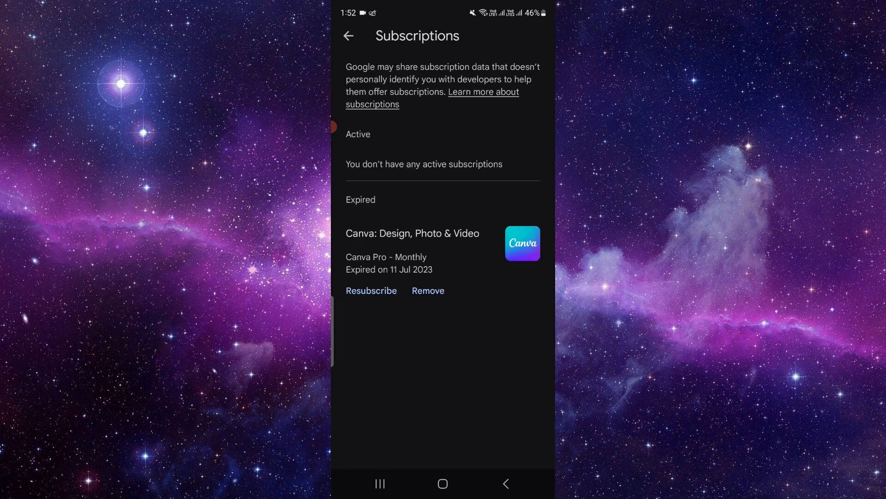
Step: Remove the expired Canva Pro subscription, confirm it, and return to the home screen
click(428, 290)
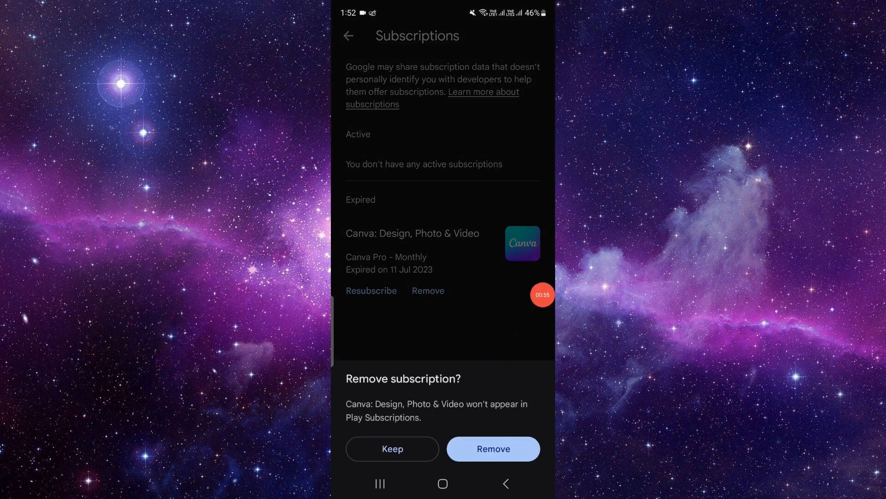
click(493, 449)
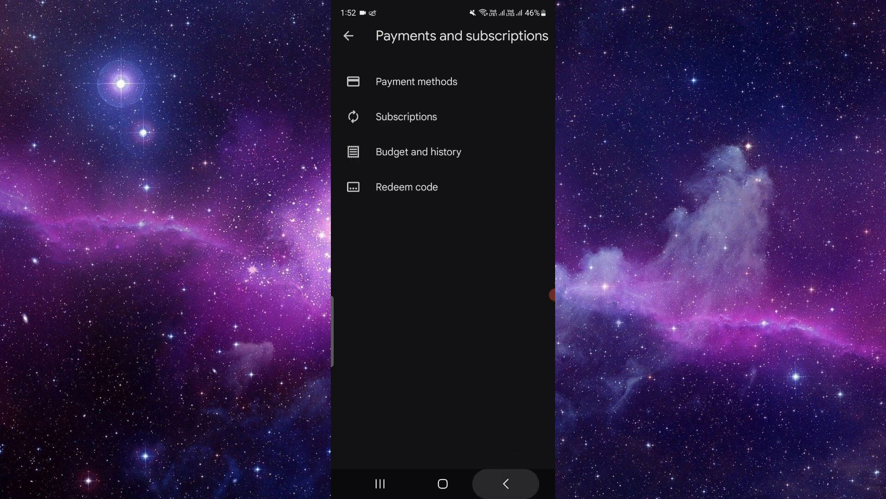
click(442, 484)
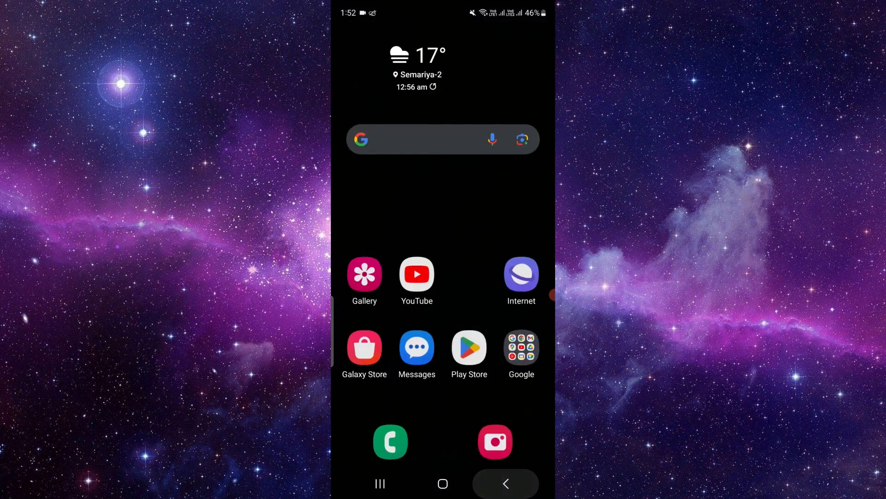